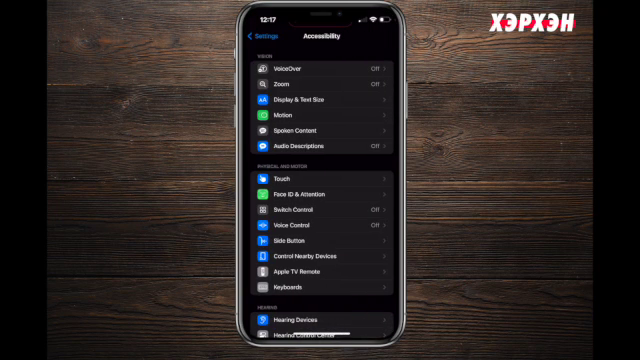
# - Show the Motion accessibility options with Prefer Cross-Fade Transitions enabled
pyautogui.click(312, 118)
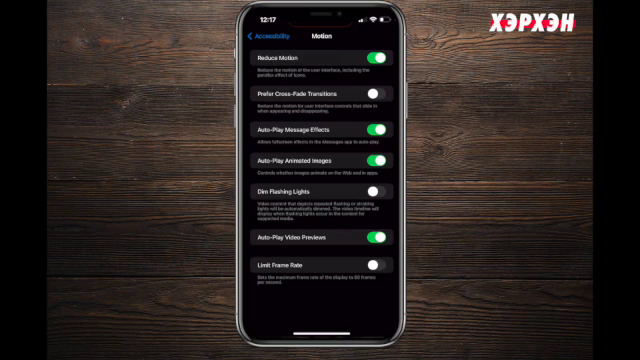
pyautogui.click(378, 94)
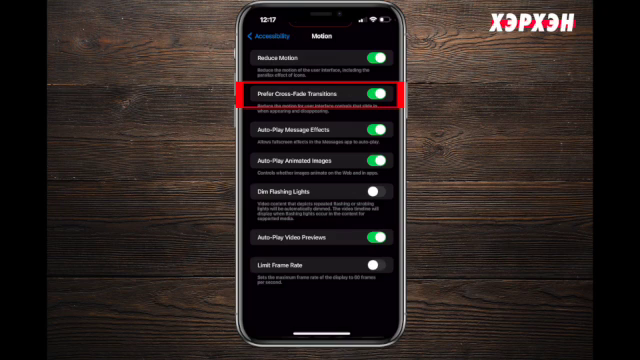